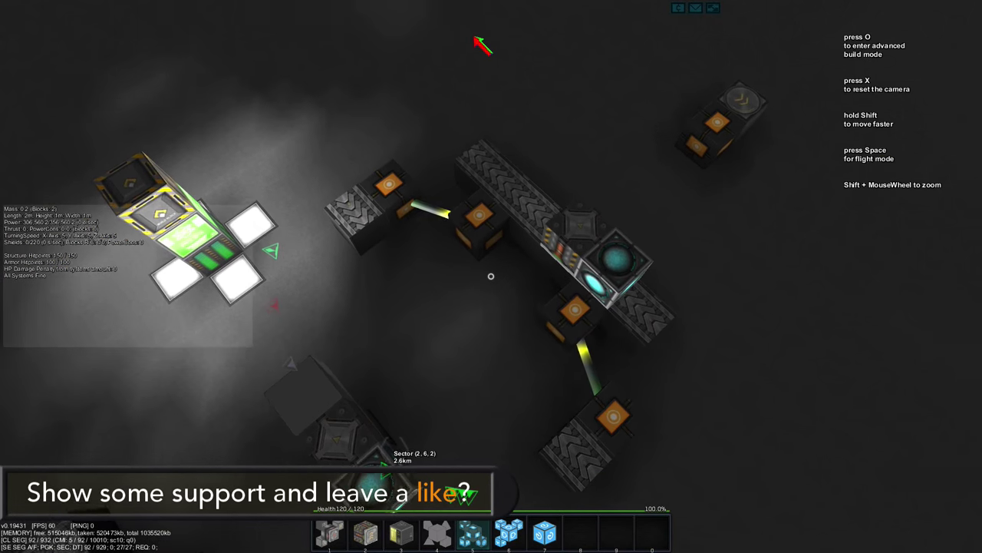
# Step: Briefly fly the small ship in flight mode, then switch back to build mode at its core
pyautogui.press('space')
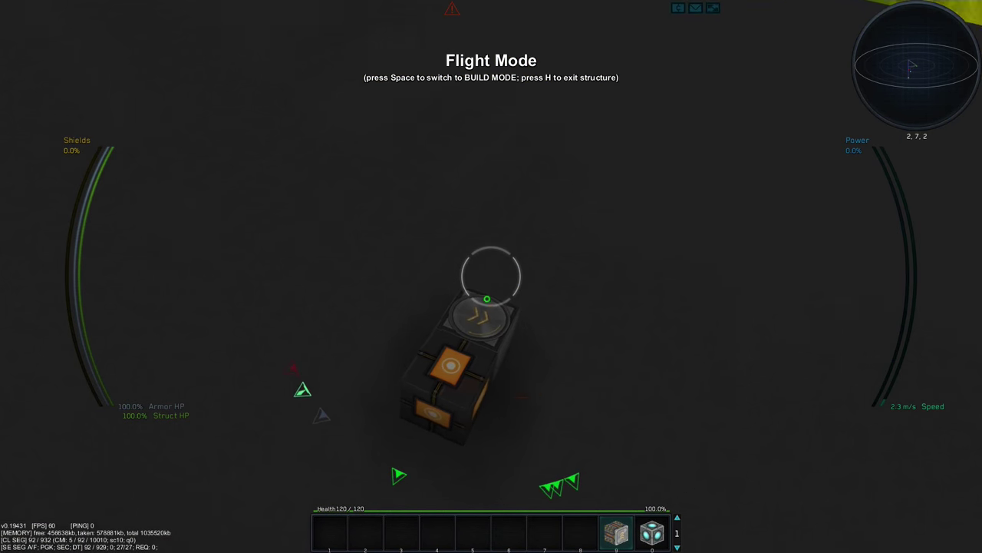
pyautogui.press('space')
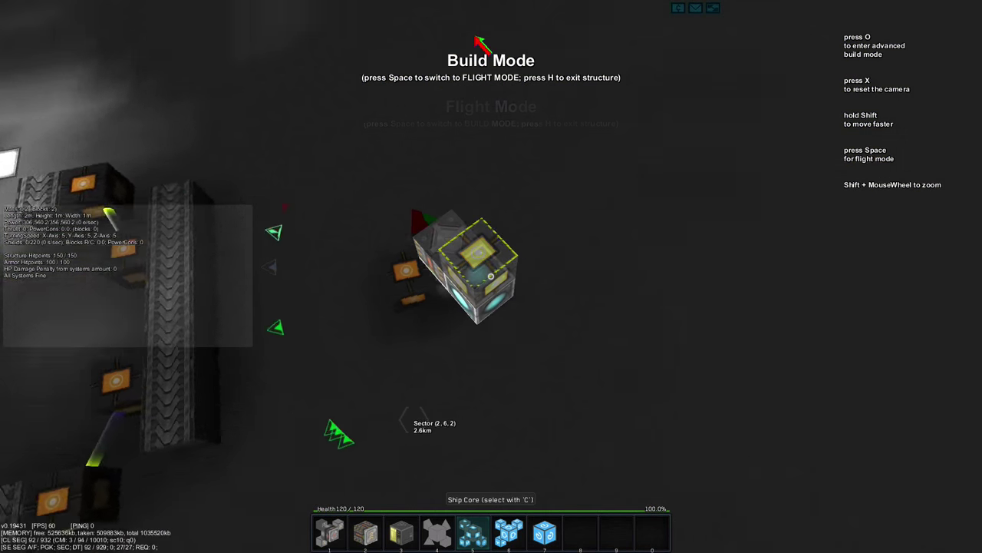